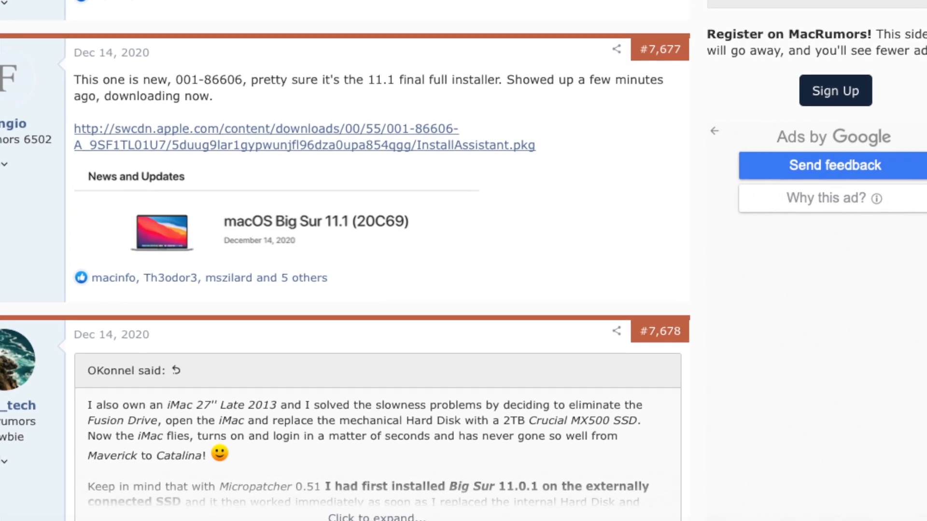
# - Download Patched-Sur.dmg from the assets of the Patched Sur v0.0.4 Beta release
pyautogui.scroll(-3)
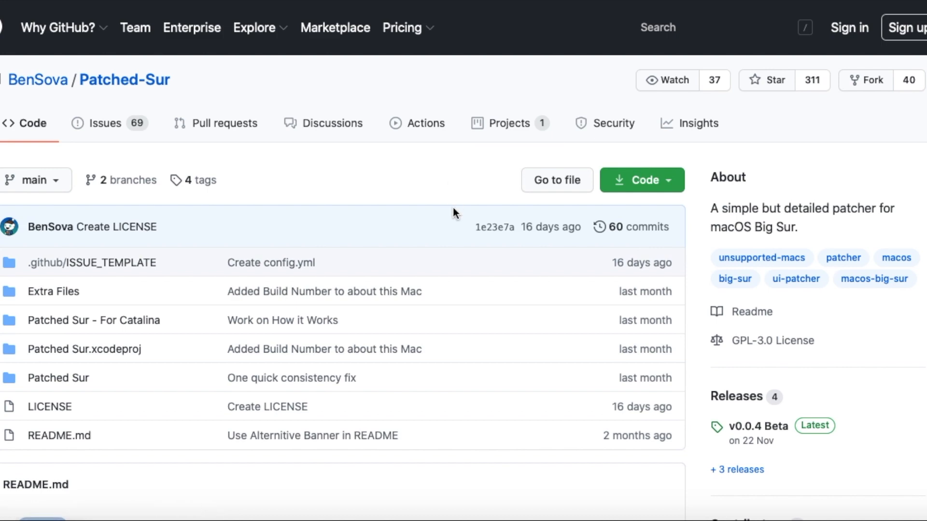
pyautogui.scroll(-3)
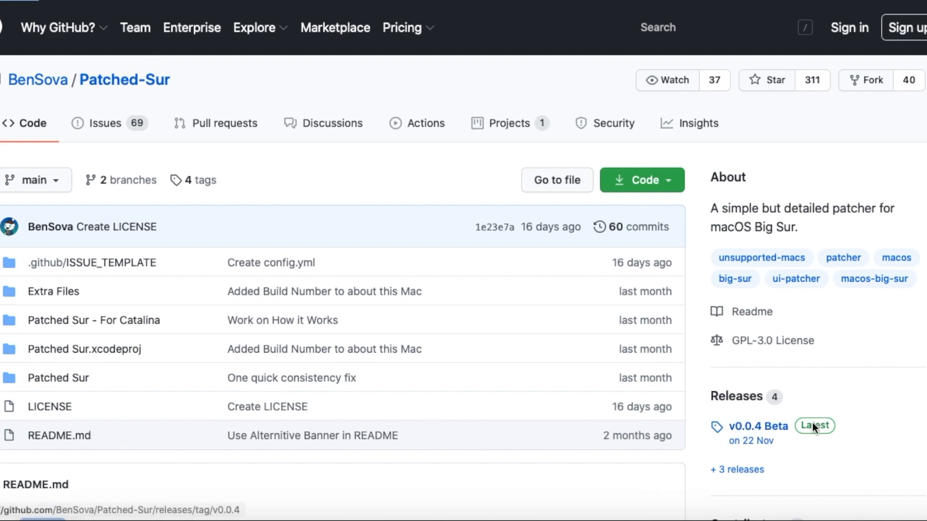
pyautogui.click(758, 426)
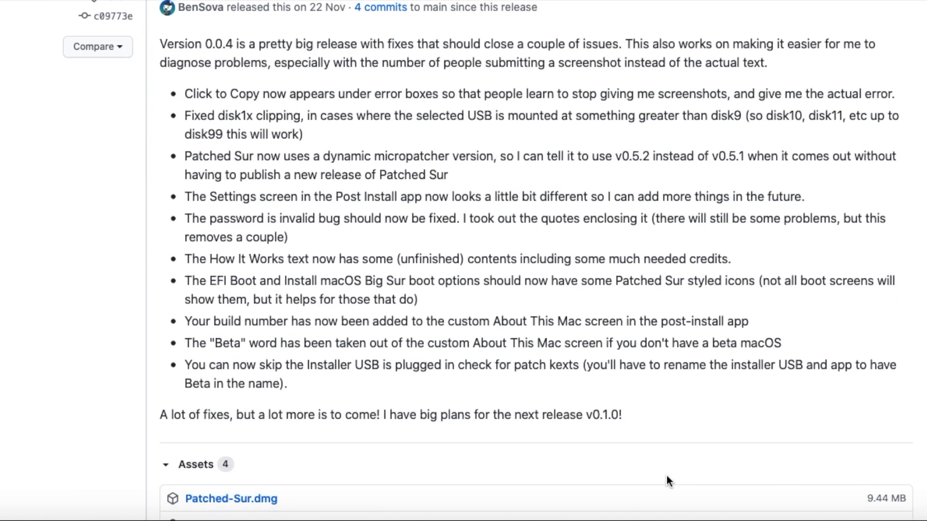
pyautogui.scroll(-3)
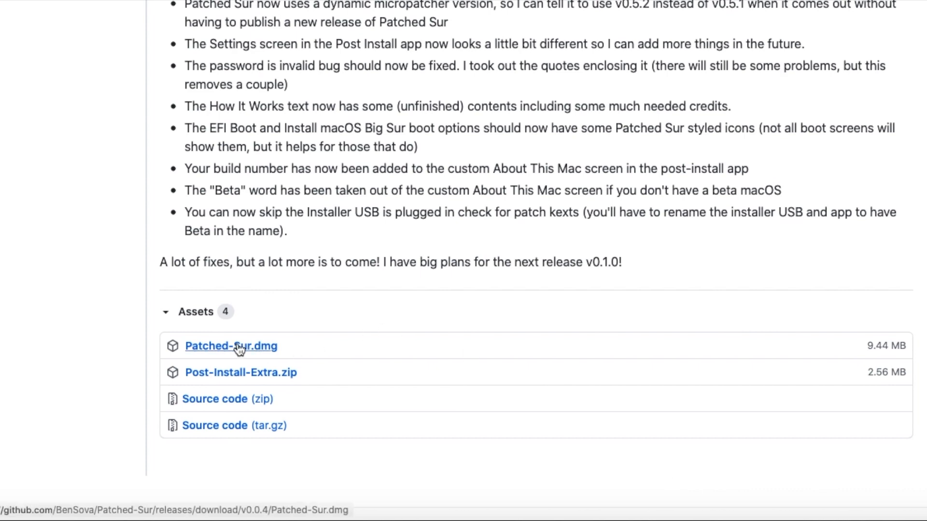
pyautogui.click(231, 345)
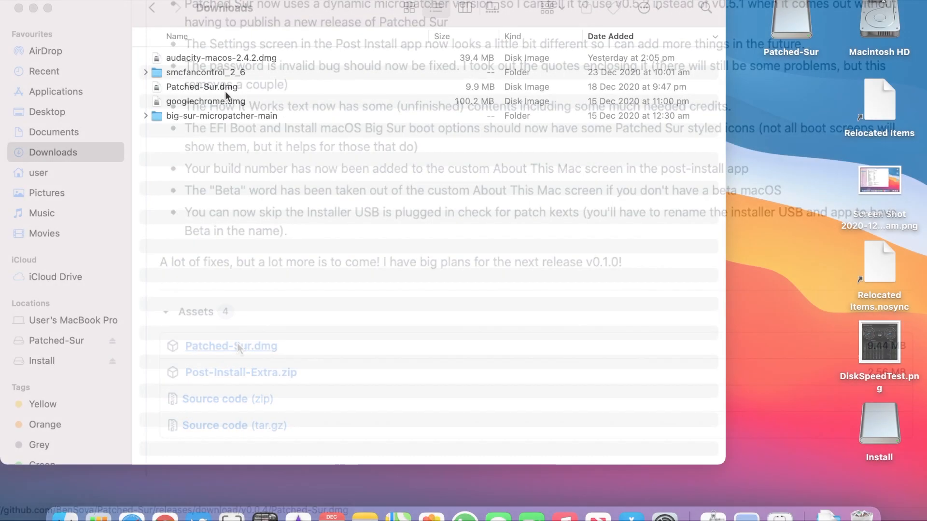
# - Mount Patched-Sur.dmg from Downloads, attempt to launch Patched Sur.app, and dismiss the developer warning
pyautogui.click(201, 86)
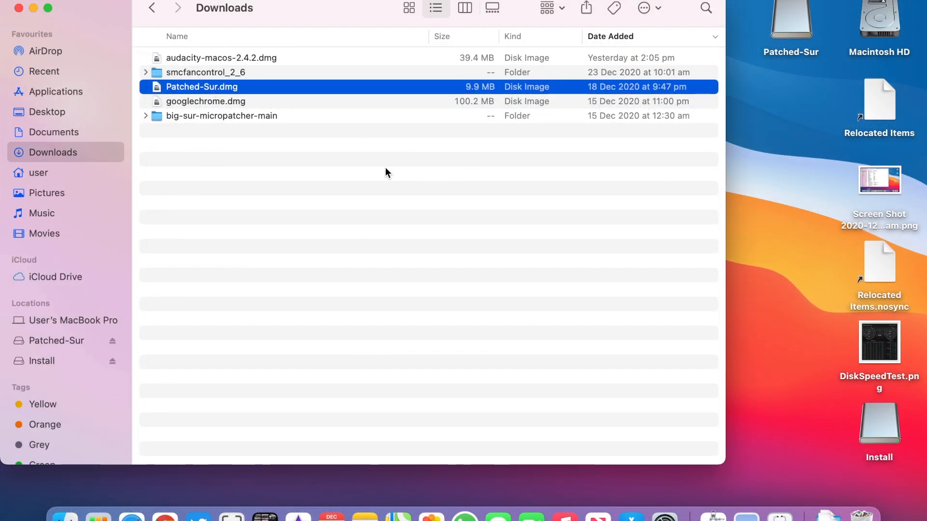
pyautogui.doubleClick(202, 87)
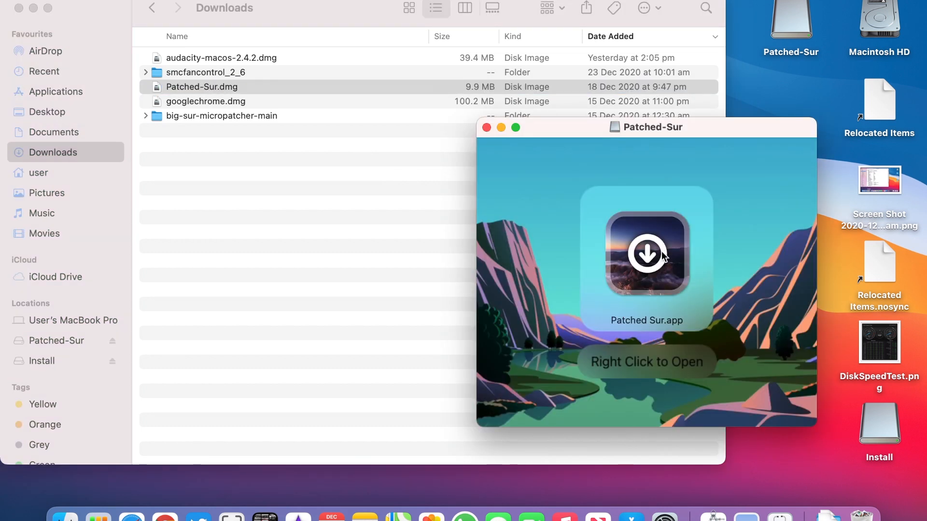
pyautogui.click(645, 253)
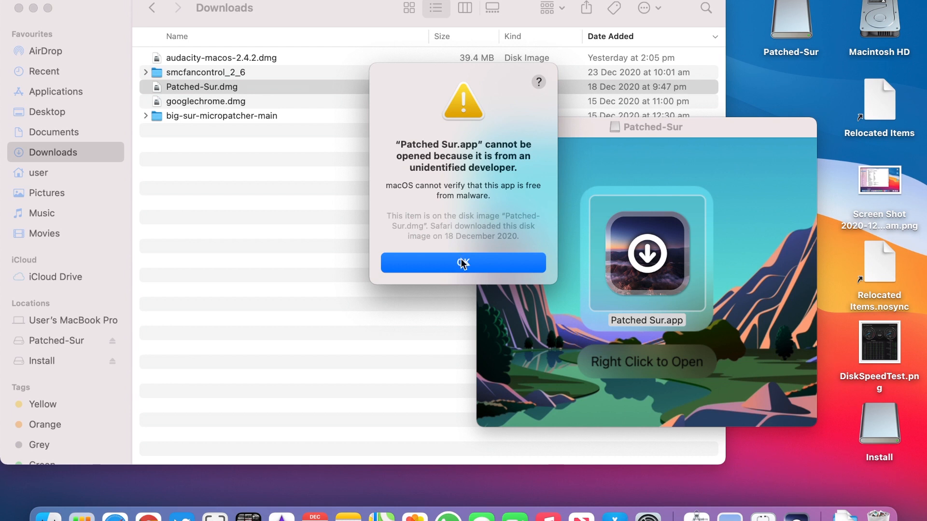
pyautogui.click(463, 263)
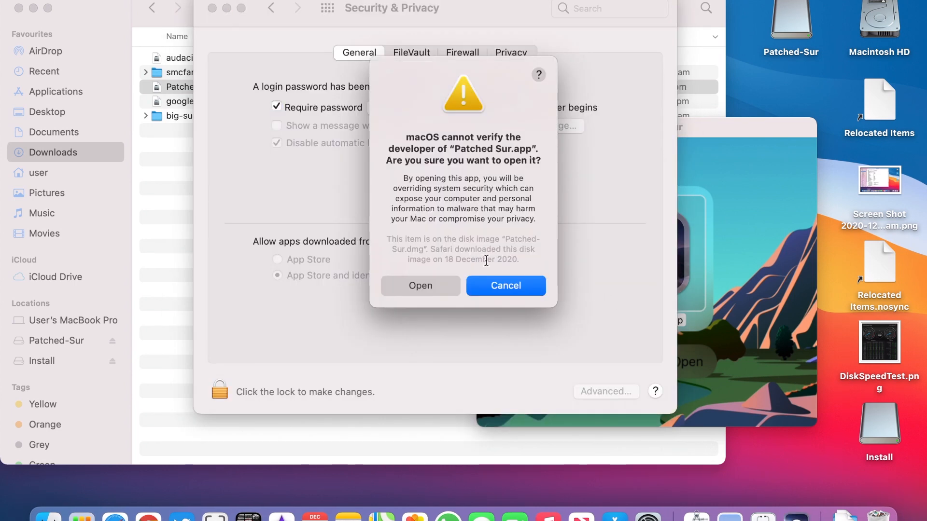
# - Open Patched Sur anyway and advance setup on the Release track, choosing to update macOS
pyautogui.click(420, 286)
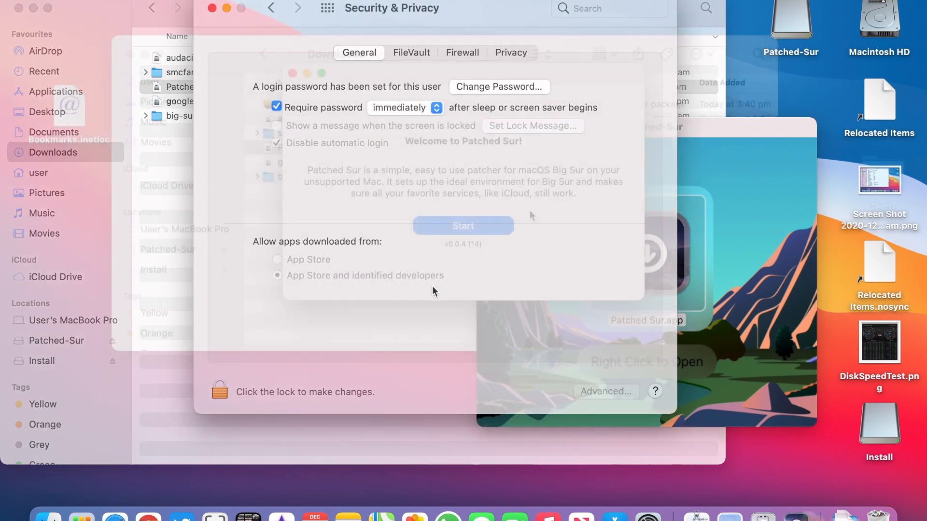
pyautogui.click(463, 226)
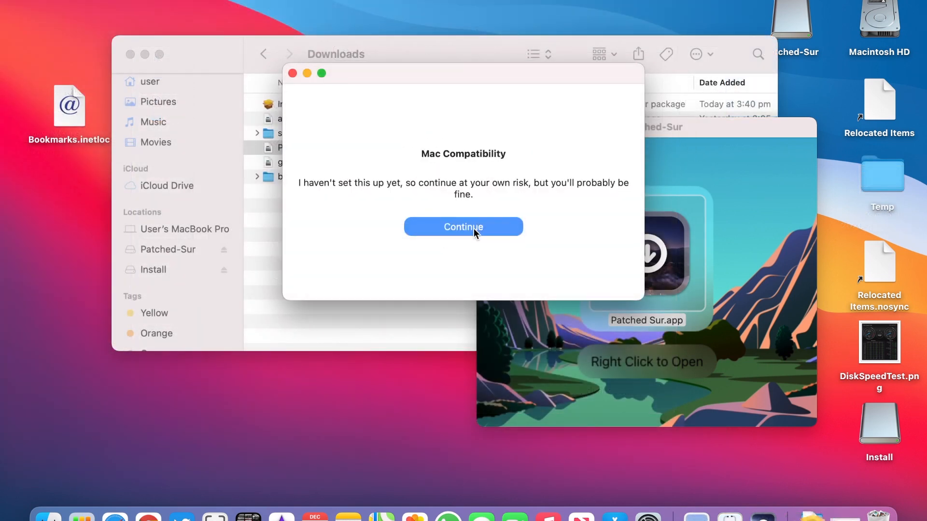
pyautogui.click(463, 227)
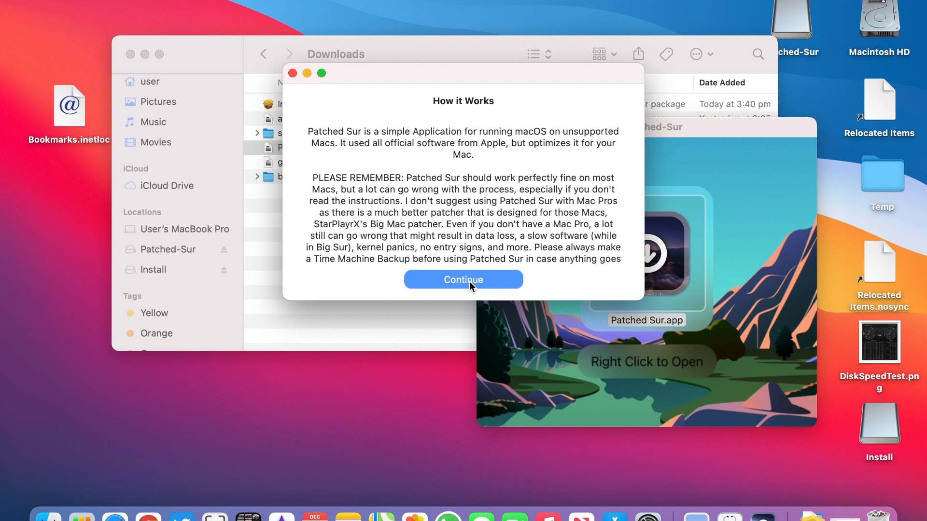
pyautogui.click(463, 279)
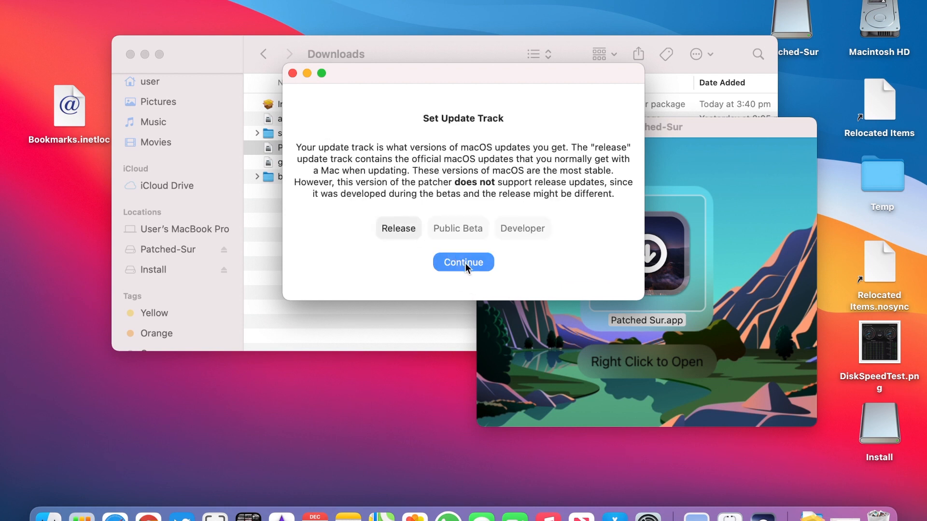
pyautogui.click(463, 262)
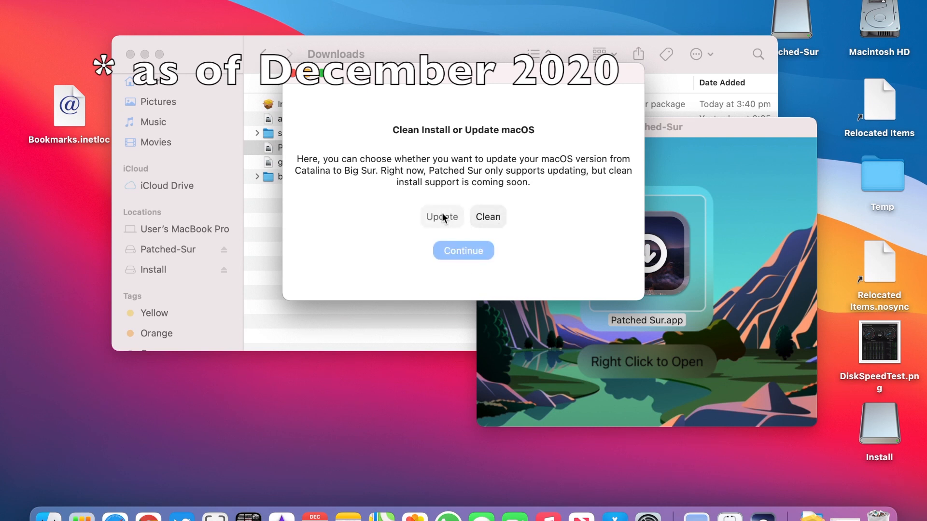
pyautogui.click(463, 250)
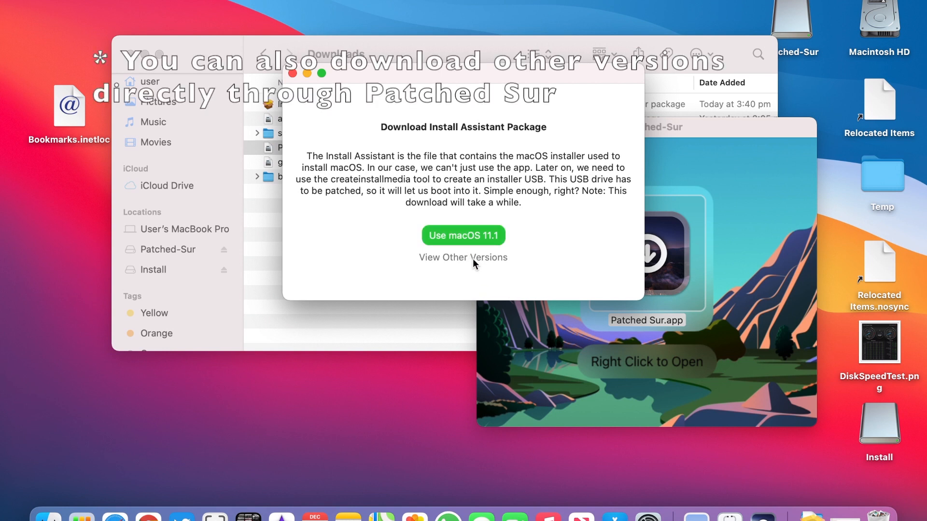
# - Use the already-downloaded InstallAssistant package and authorize it with the admin password
pyautogui.click(463, 258)
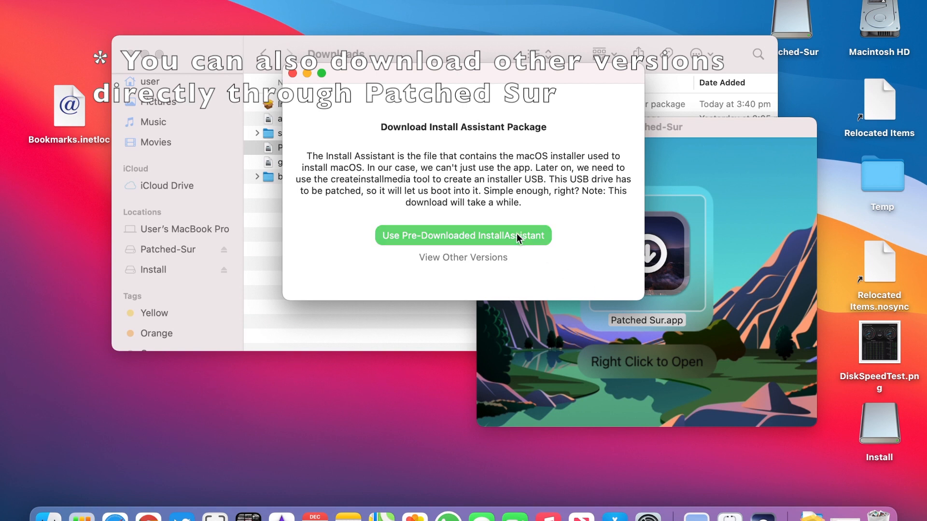
pyautogui.click(463, 235)
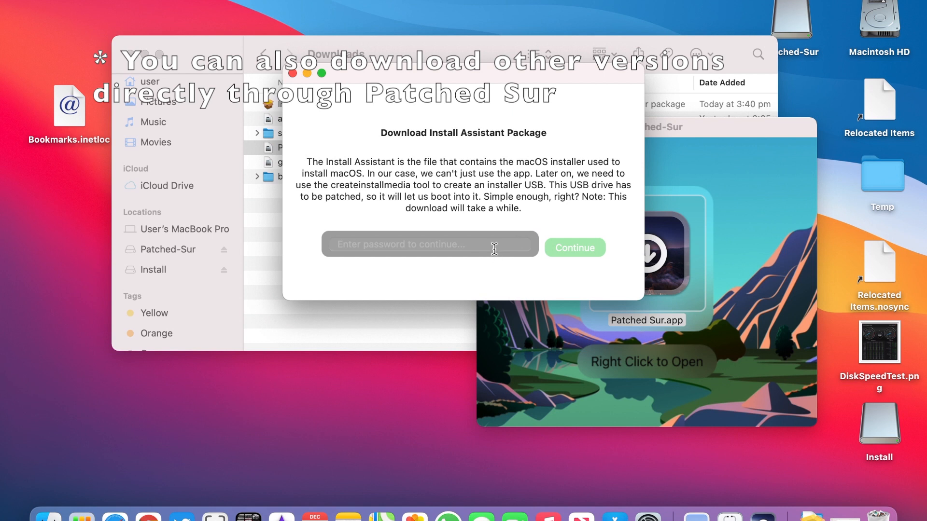
pyautogui.write('•••')
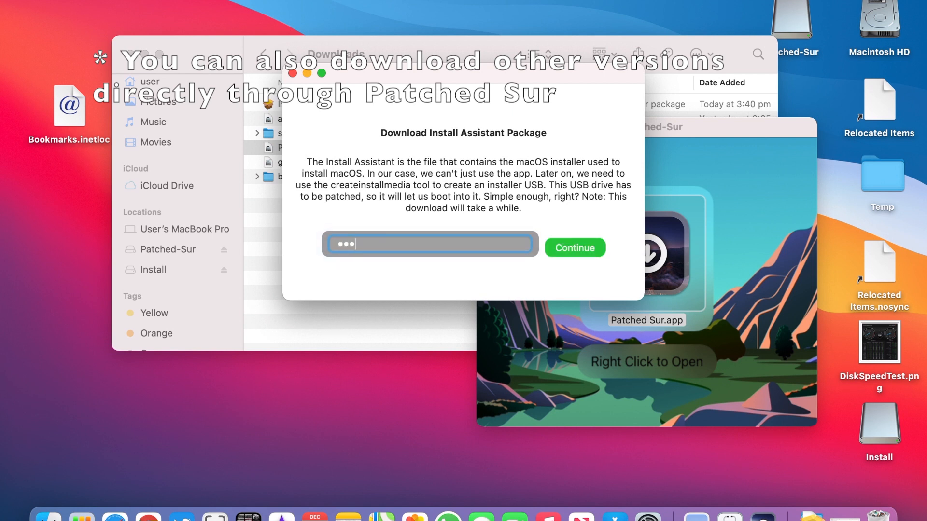
pyautogui.click(573, 247)
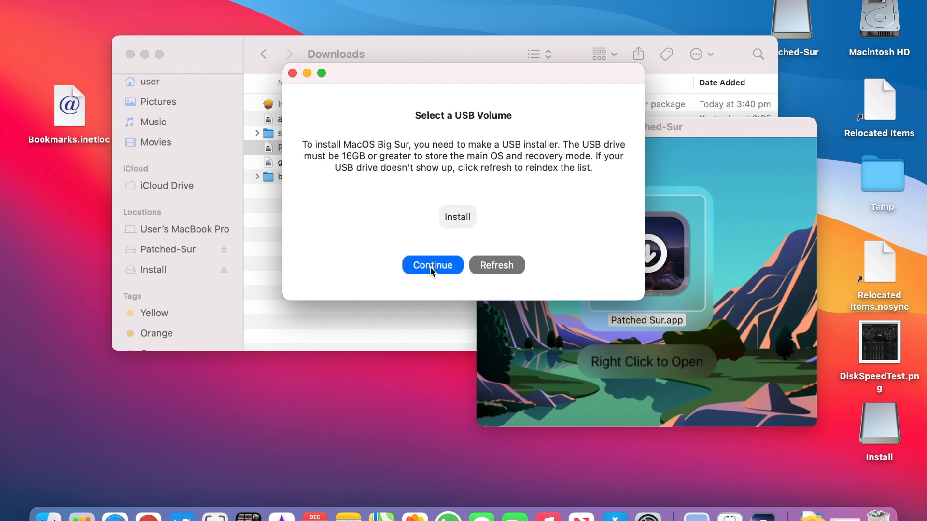
# - Select the Install drive as the USB volume and confirm erasing it for the installer
pyautogui.click(432, 265)
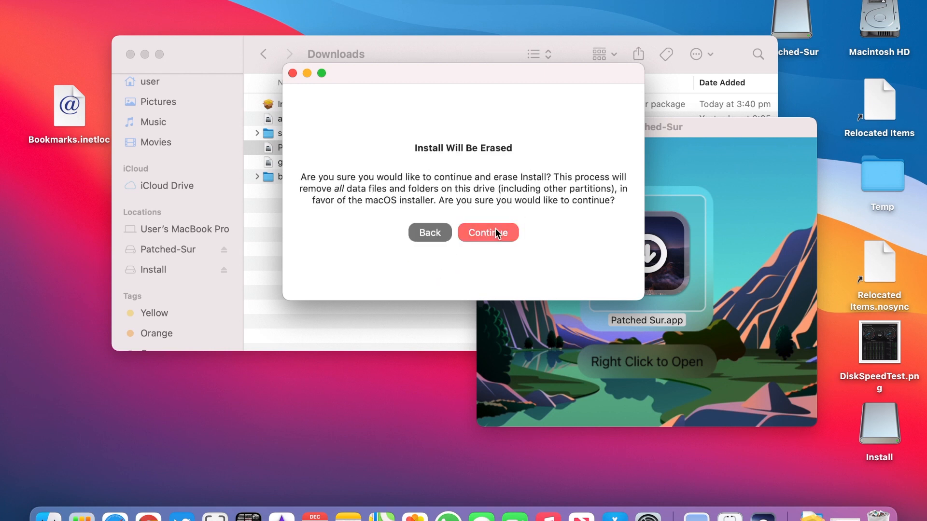
pyautogui.click(488, 232)
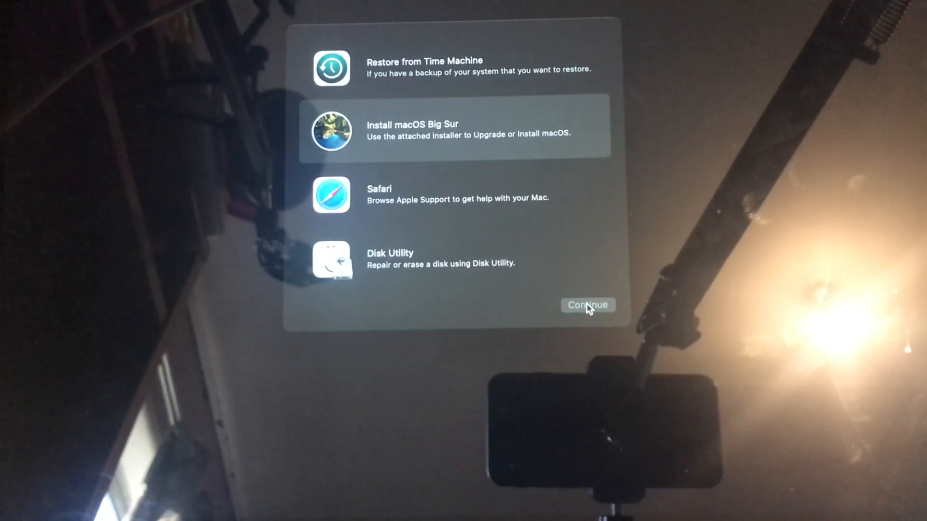
# - Start installing macOS Big Sur, agree to the licence, and choose Macintosh HD as destination
pyautogui.click(588, 305)
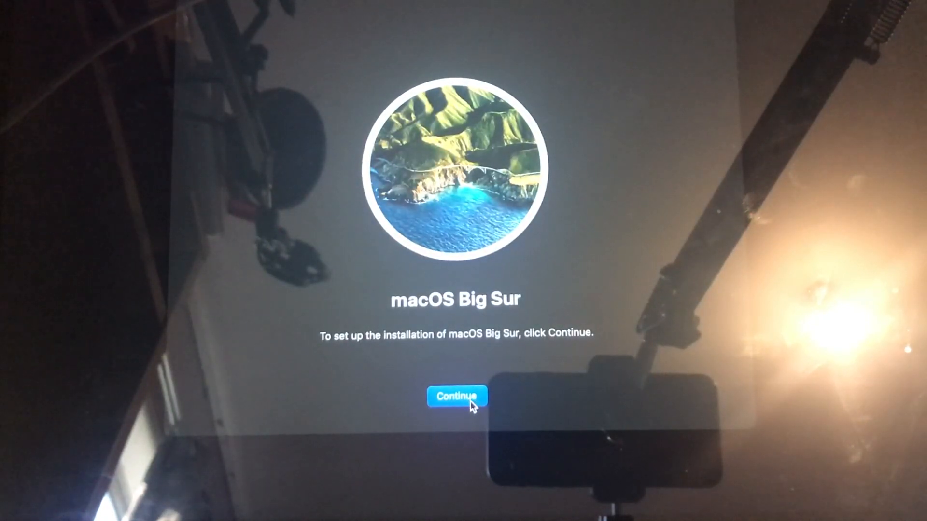
pyautogui.click(456, 395)
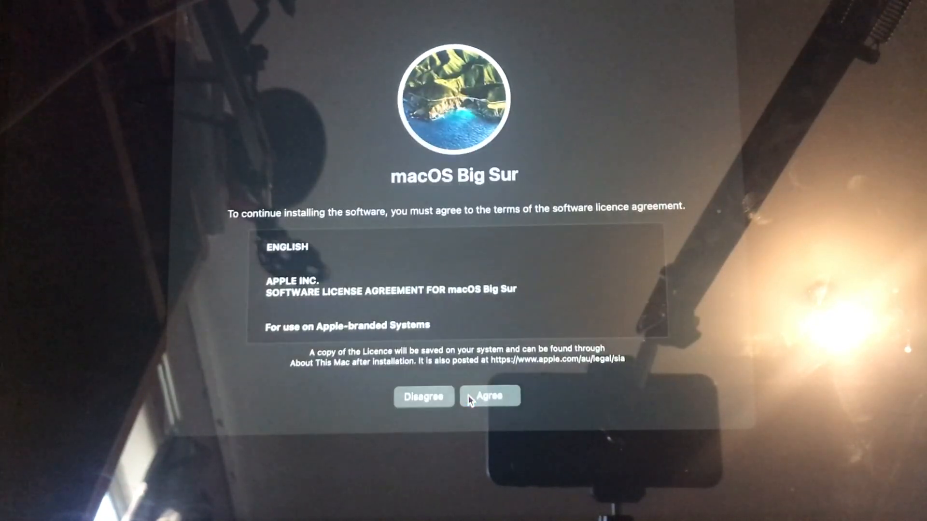
pyautogui.click(490, 396)
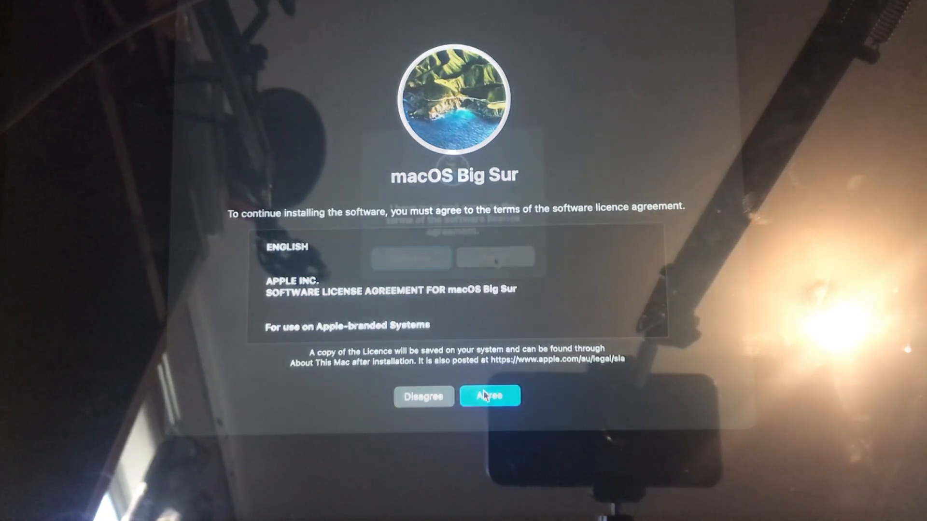
pyautogui.click(490, 396)
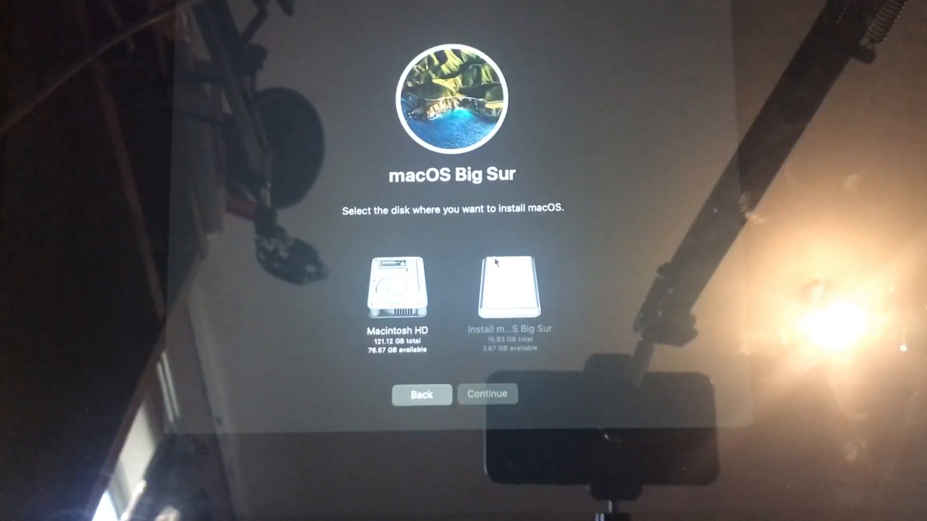
pyautogui.click(397, 290)
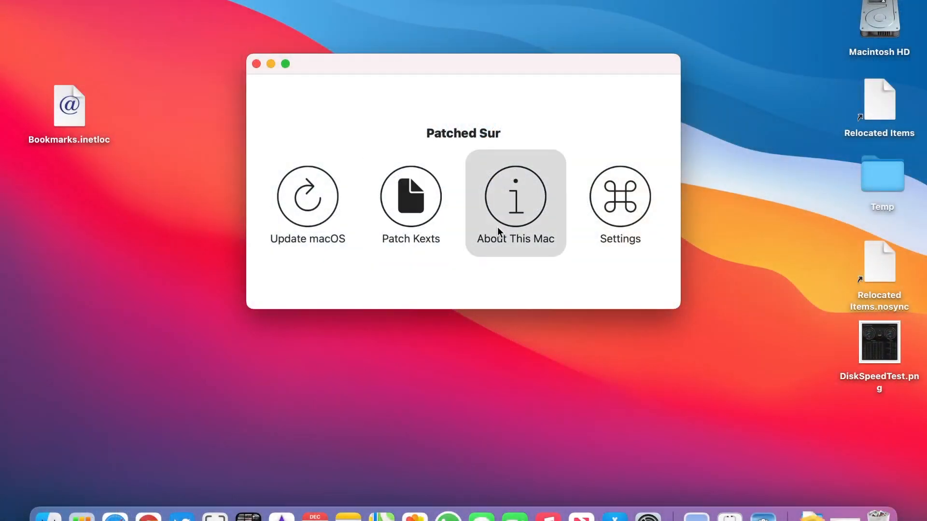
pyautogui.moveTo(410, 204)
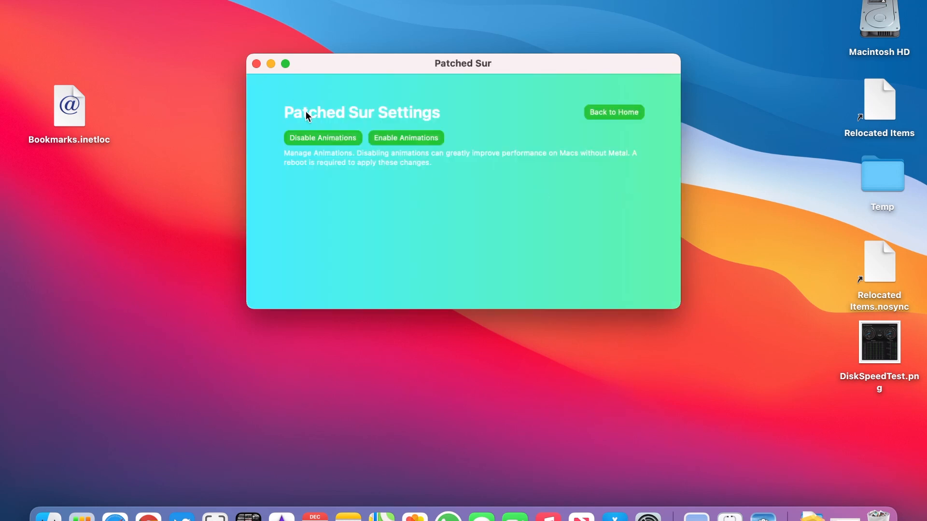
pyautogui.moveTo(644, 99)
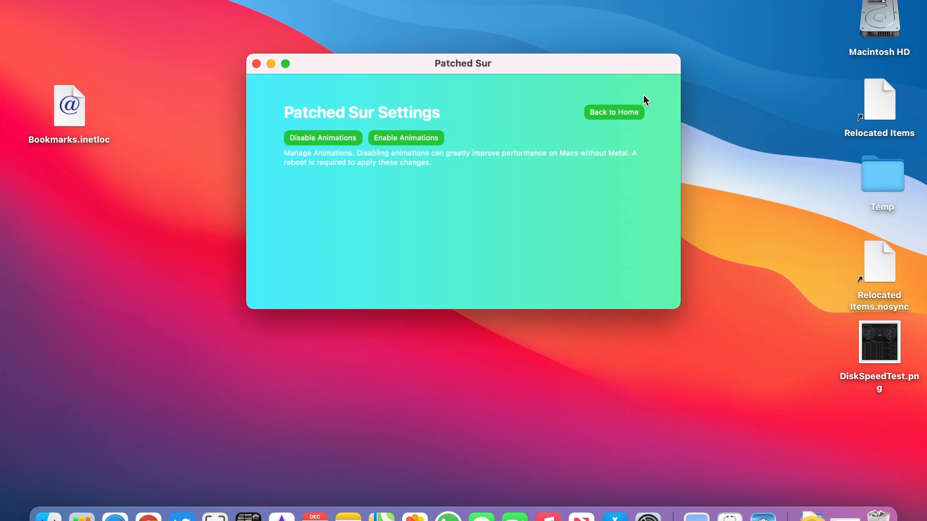
pyautogui.click(613, 112)
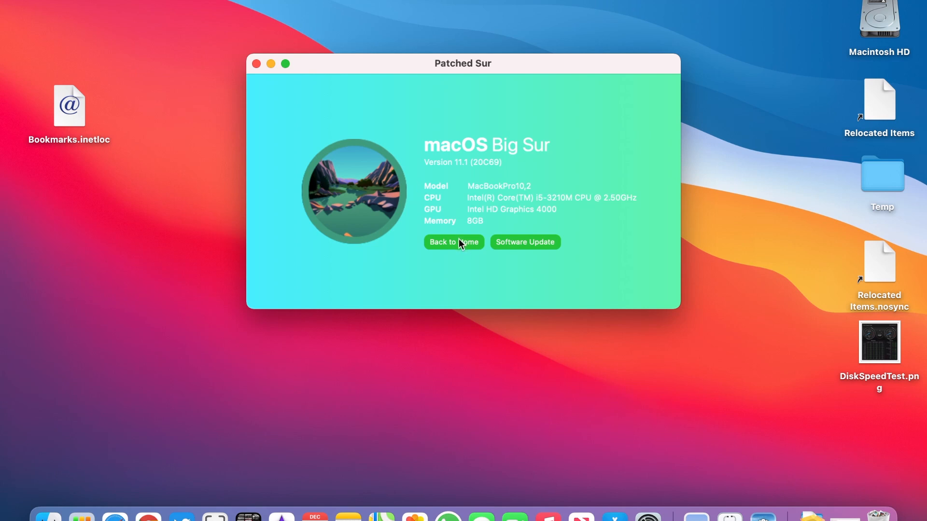
pyautogui.click(453, 242)
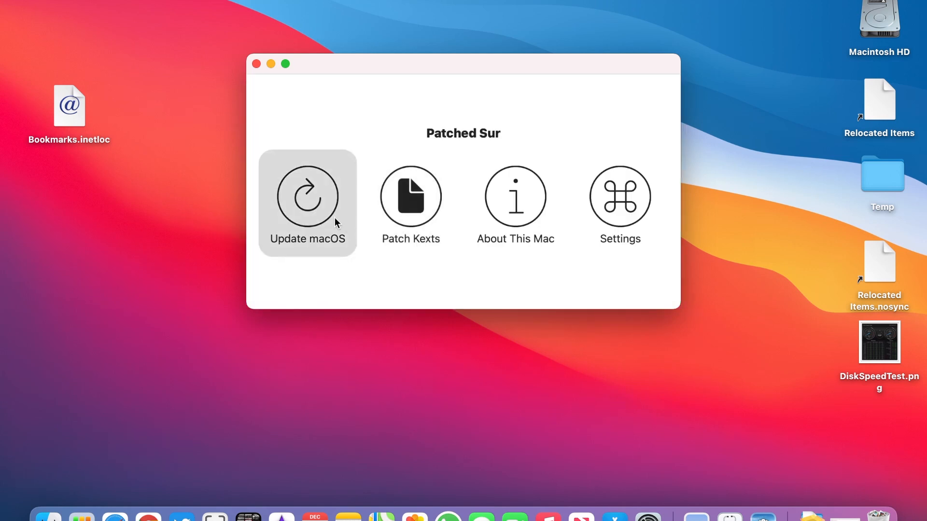
# - Back out of Update macOS and run Patch Kexts with the USB installer attached and password entered
pyautogui.click(307, 202)
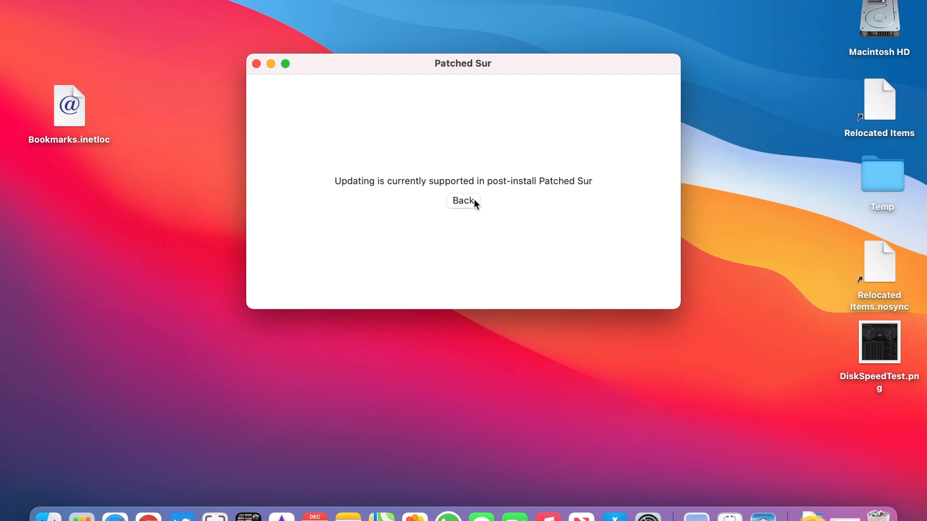
pyautogui.click(463, 201)
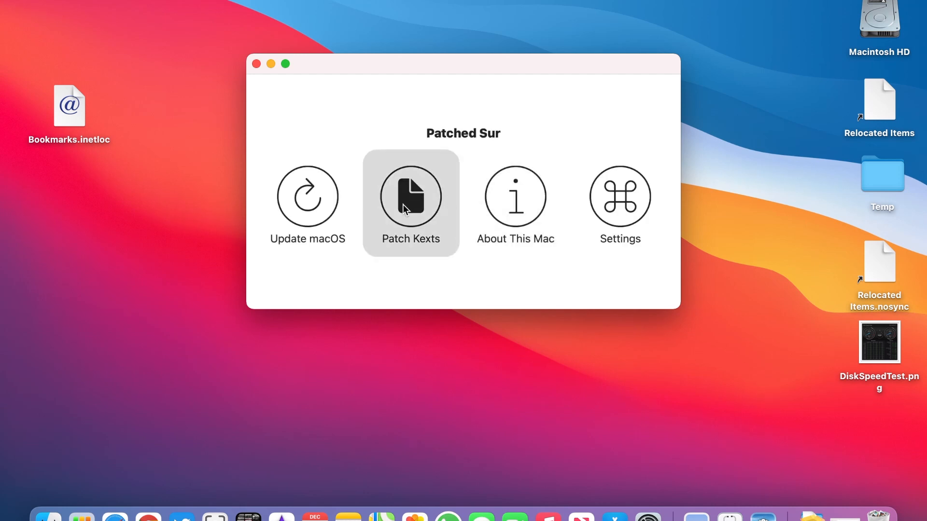
pyautogui.click(410, 197)
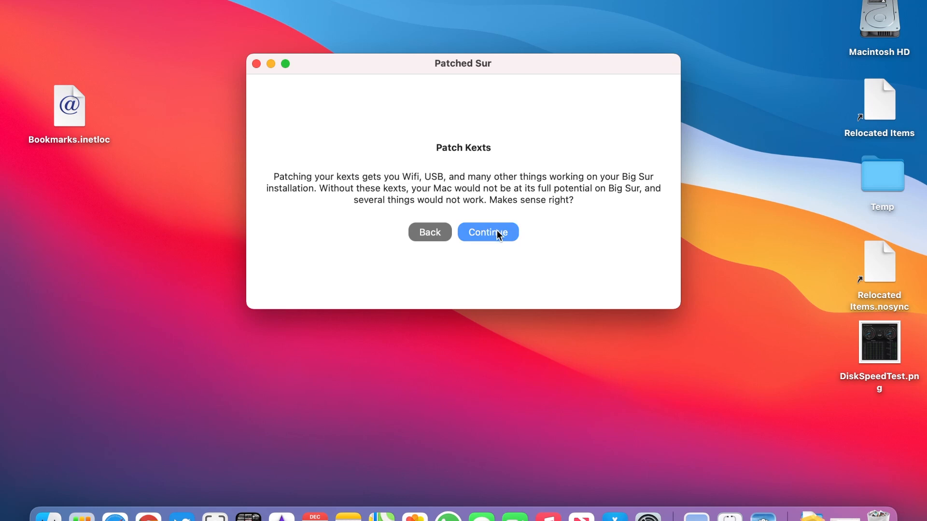
pyautogui.click(488, 231)
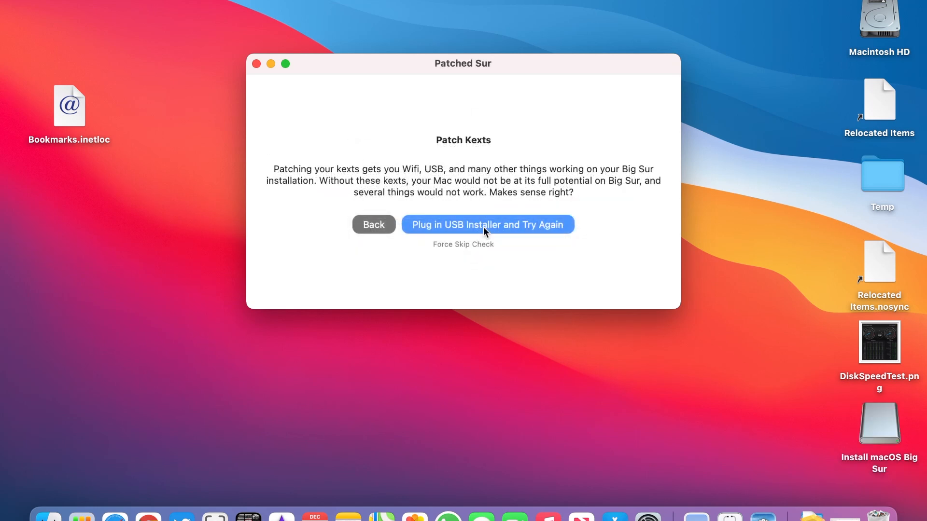
pyautogui.click(463, 244)
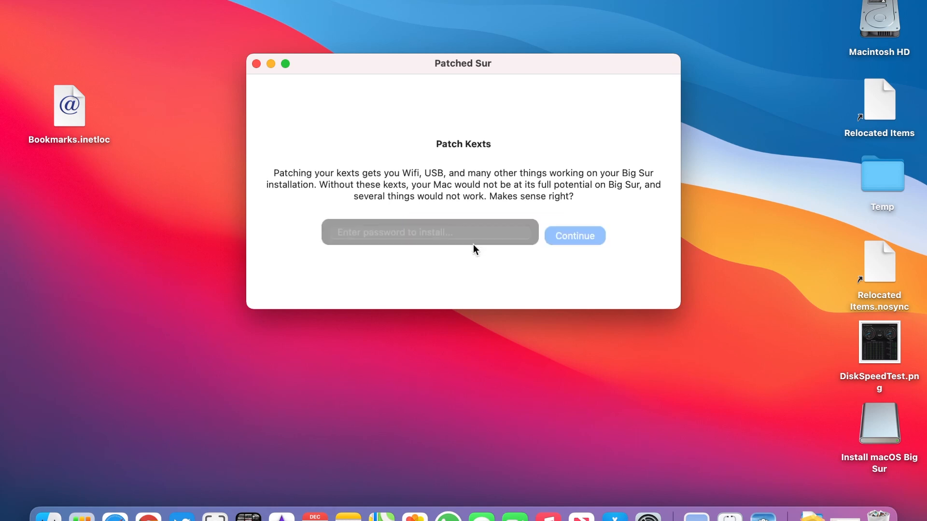
pyautogui.write('•••')
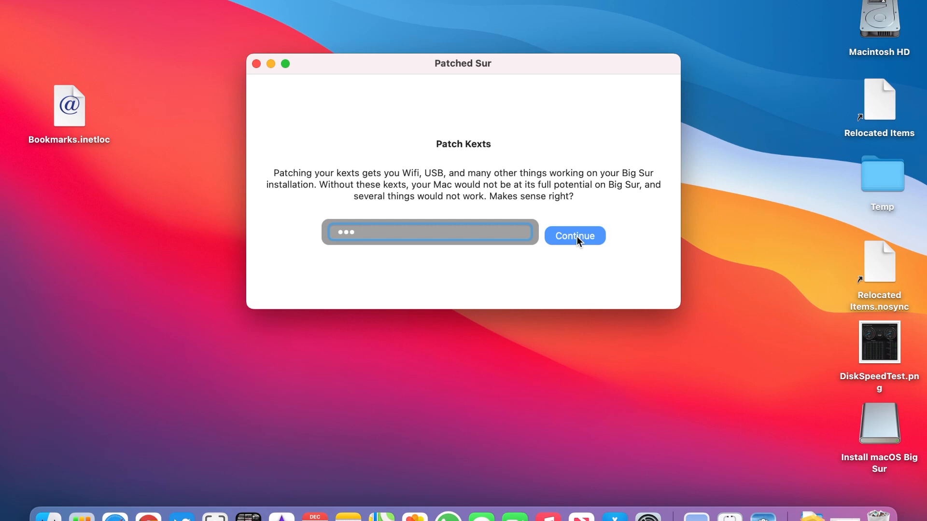
pyautogui.click(574, 235)
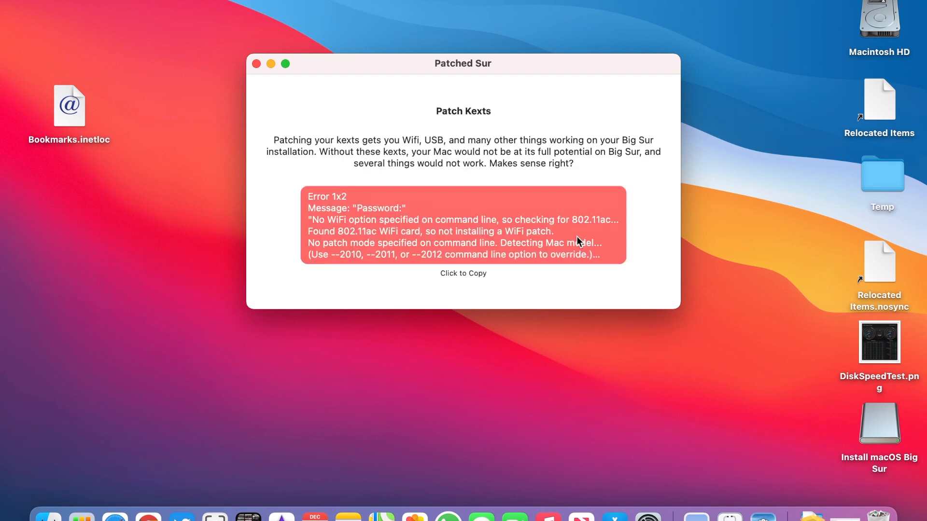